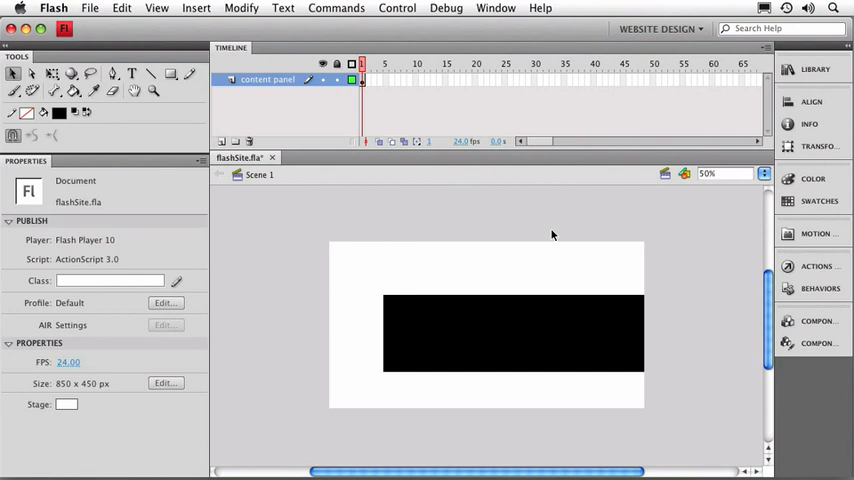
pyautogui.moveTo(284, 90)
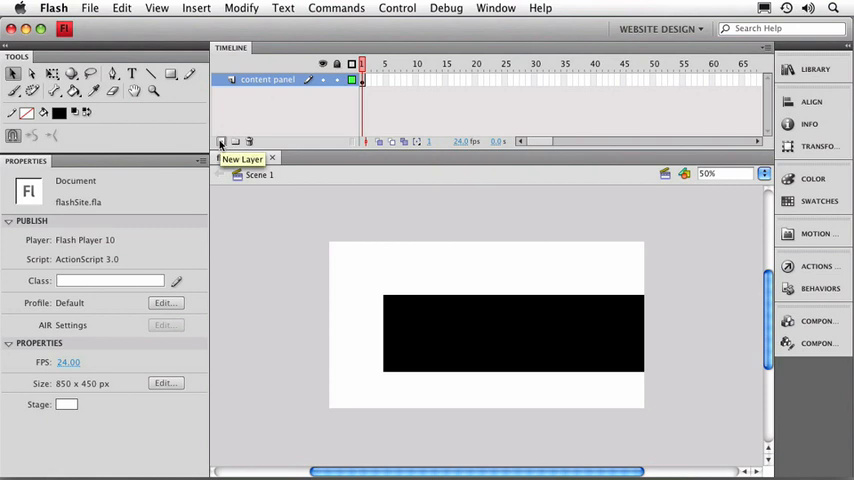
# Step: Add a new timeline layer above the content panel and rename it 'photo montage'
pyautogui.click(222, 140)
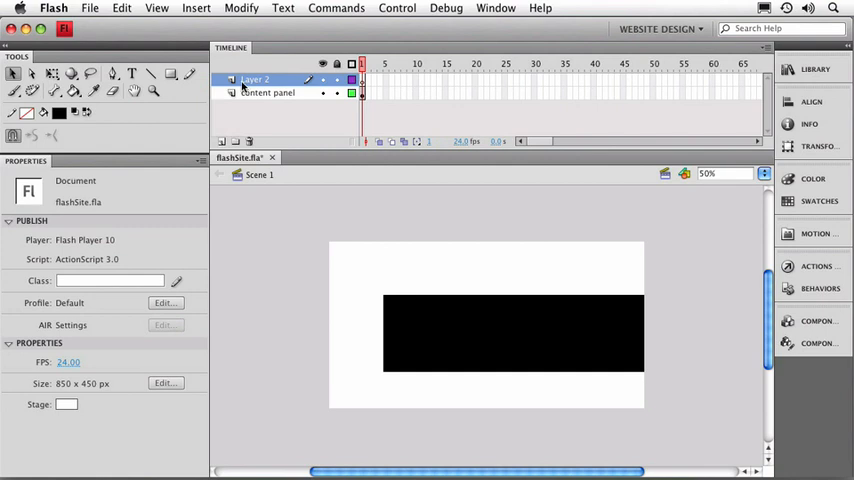
pyautogui.moveTo(256, 84)
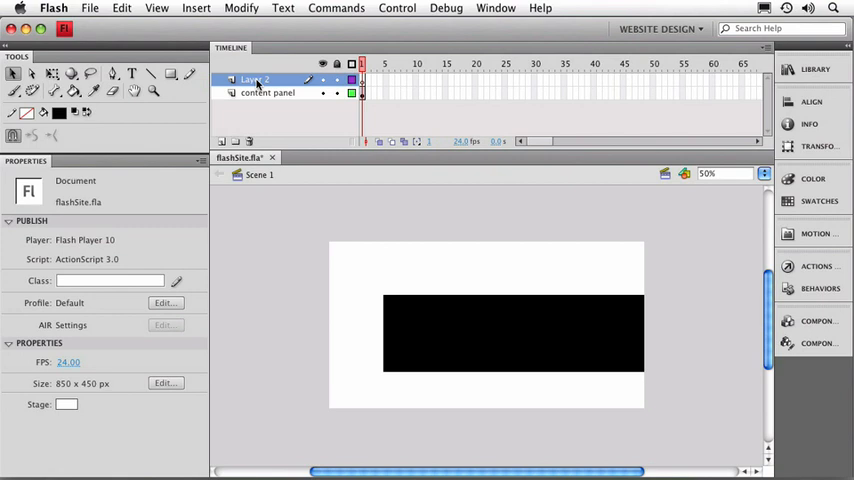
pyautogui.moveTo(258, 84)
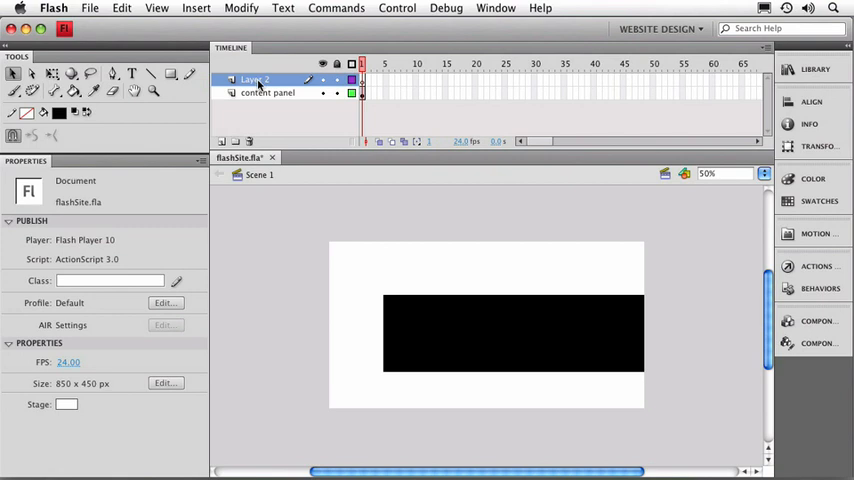
pyautogui.doubleClick(254, 80)
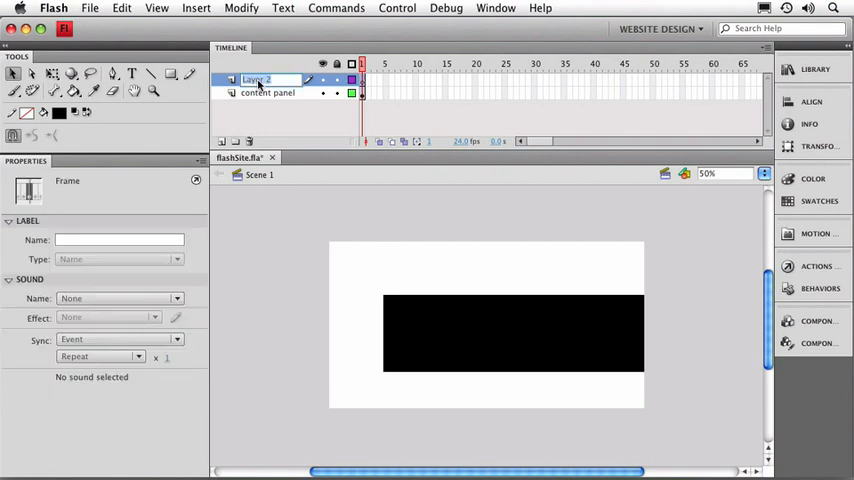
pyautogui.write('photo montage')
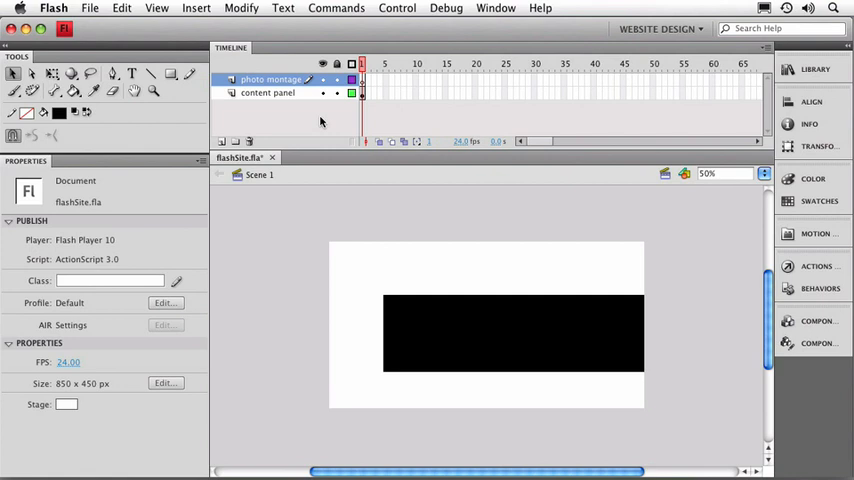
pyautogui.moveTo(368, 88)
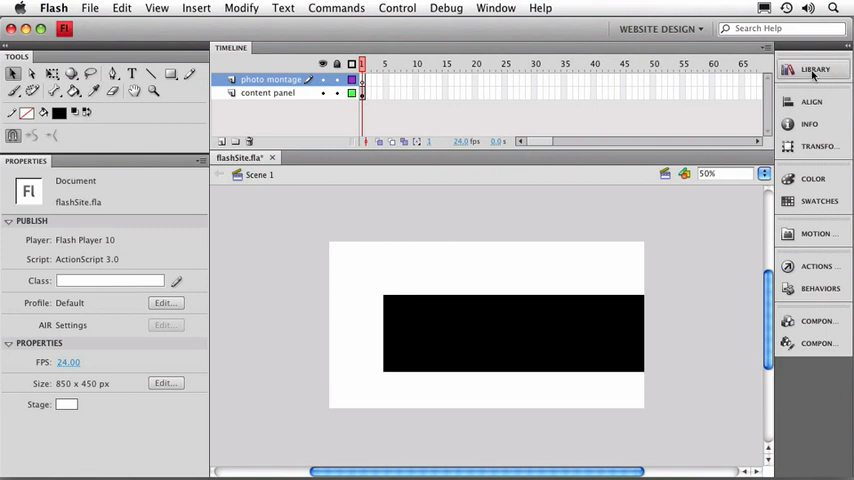
pyautogui.click(816, 68)
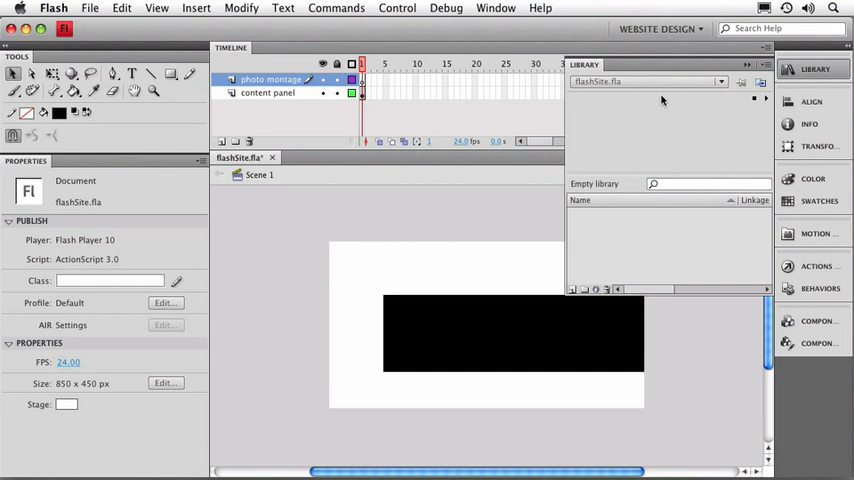
pyautogui.moveTo(584, 96)
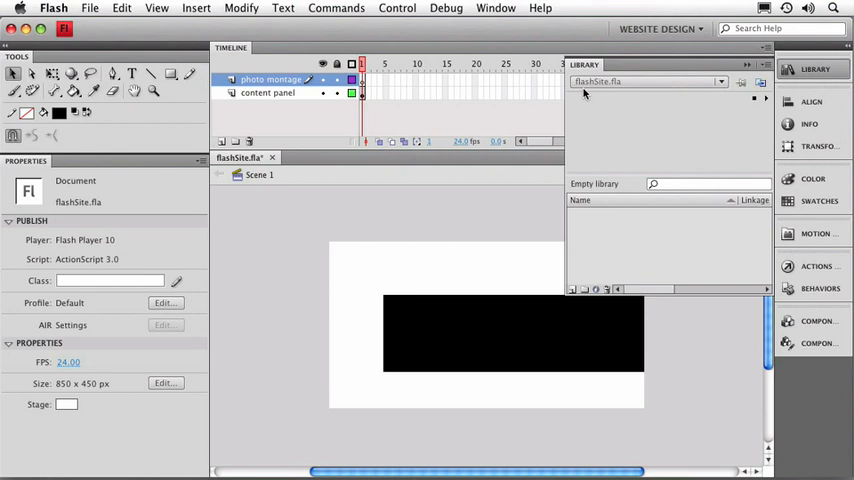
pyautogui.moveTo(432, 202)
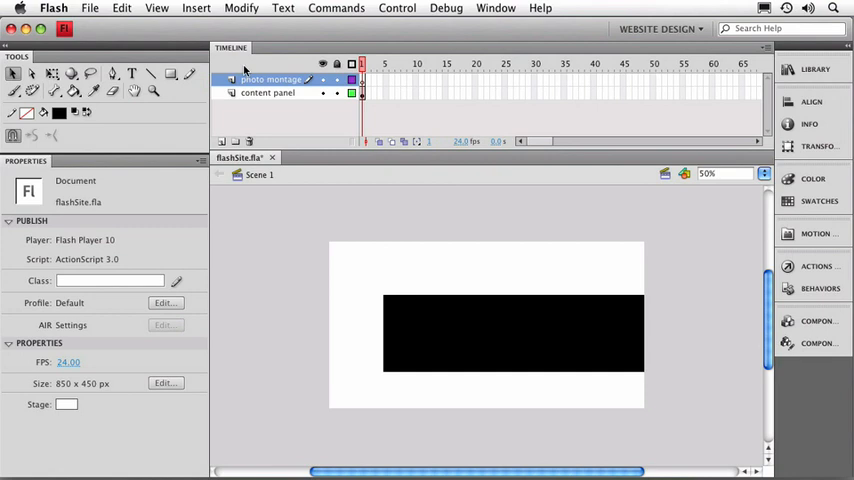
# Step: Import photo-montage.jpg from the Desktop onto the stage via Import to Stage
pyautogui.click(90, 8)
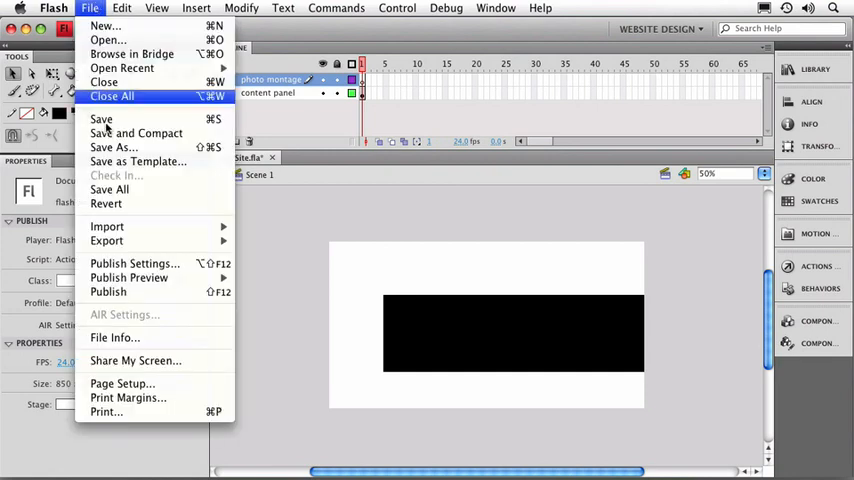
pyautogui.moveTo(108, 226)
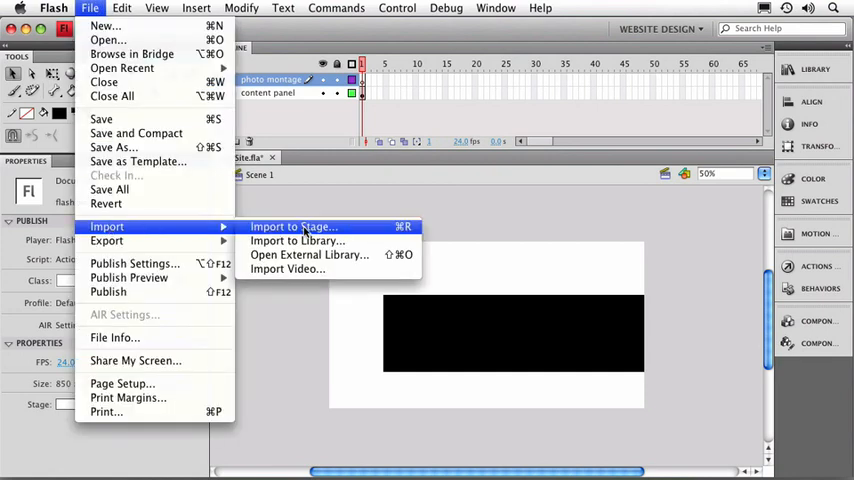
pyautogui.moveTo(296, 240)
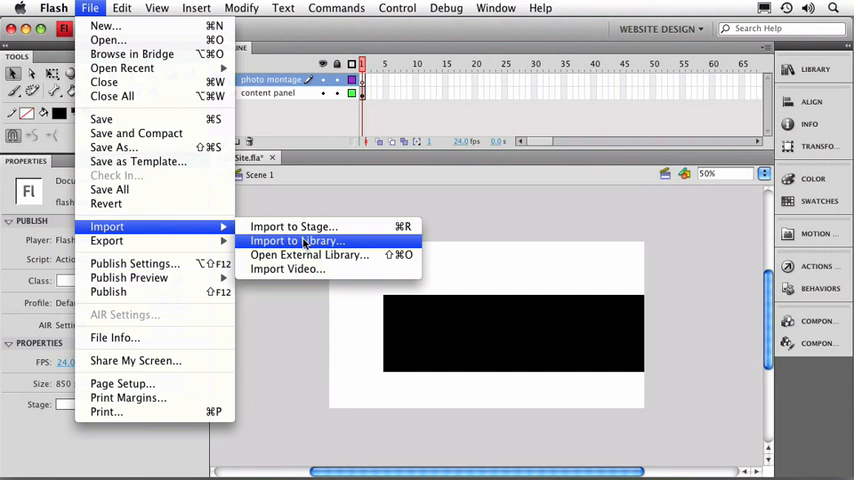
pyautogui.moveTo(292, 226)
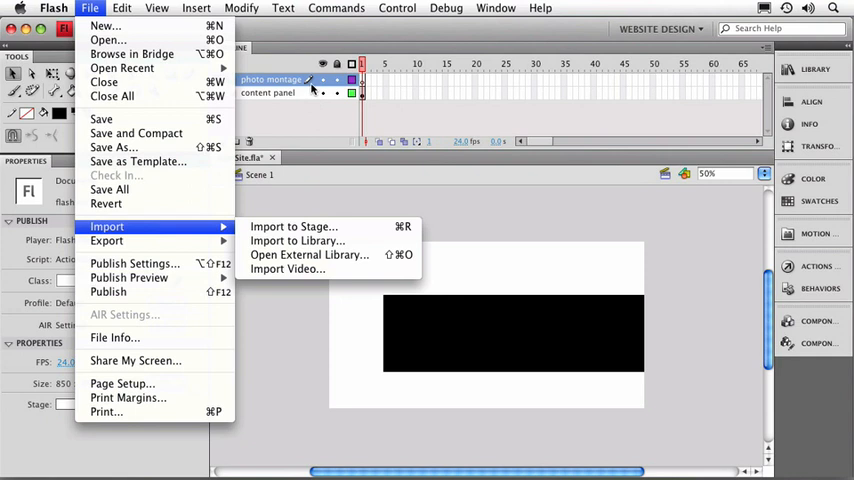
pyautogui.moveTo(294, 226)
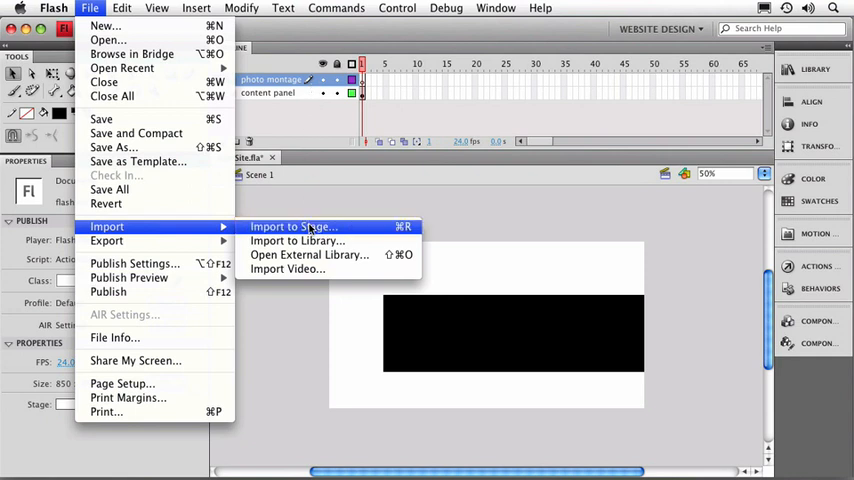
pyautogui.click(290, 226)
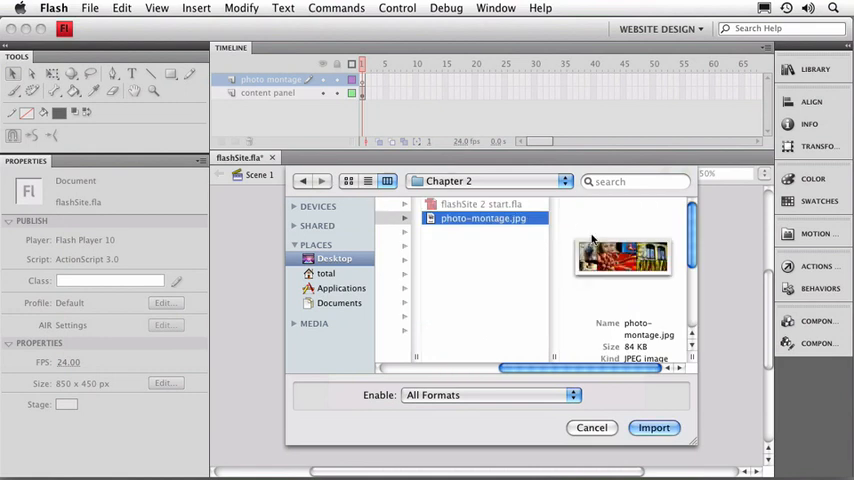
pyautogui.click(652, 428)
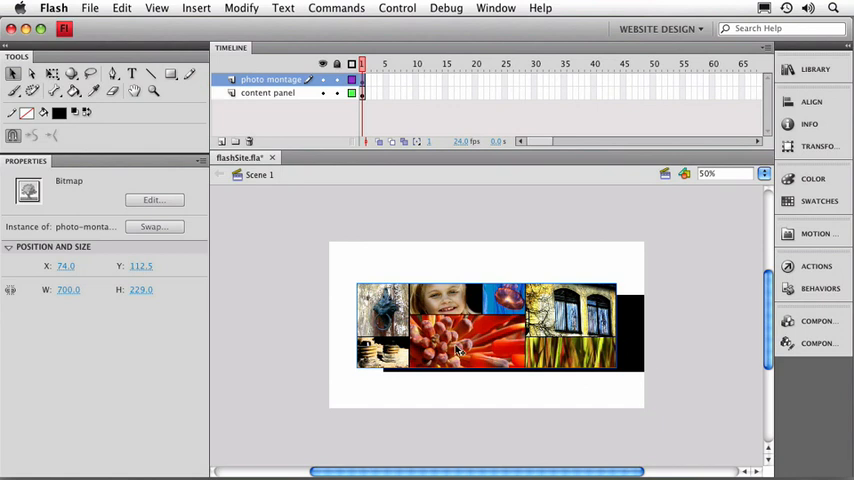
pyautogui.moveTo(344, 112)
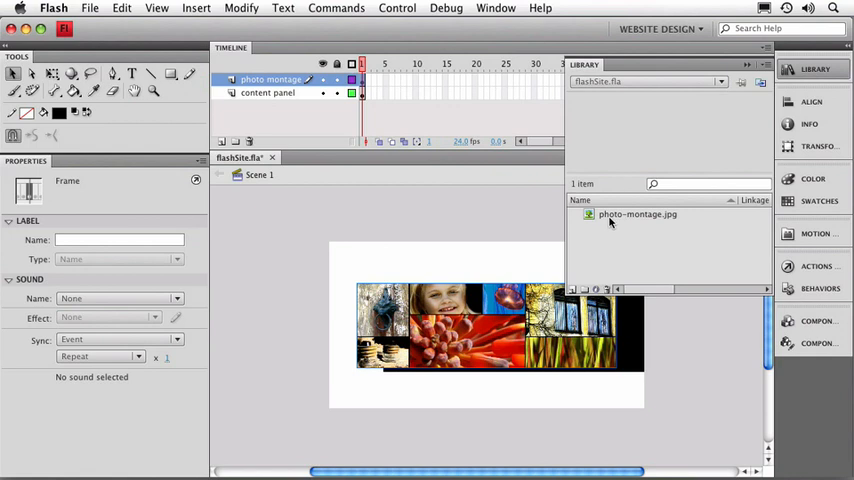
pyautogui.moveTo(632, 220)
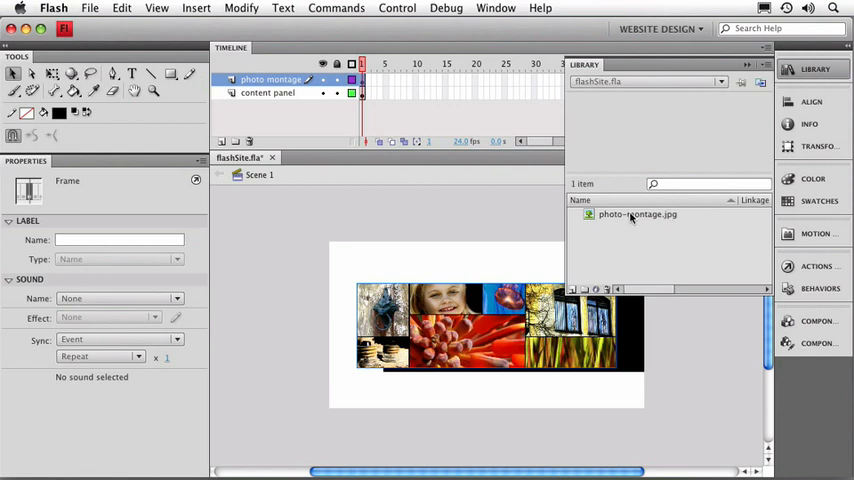
# Step: Select the photo-montage.jpg item in the library
pyautogui.click(636, 214)
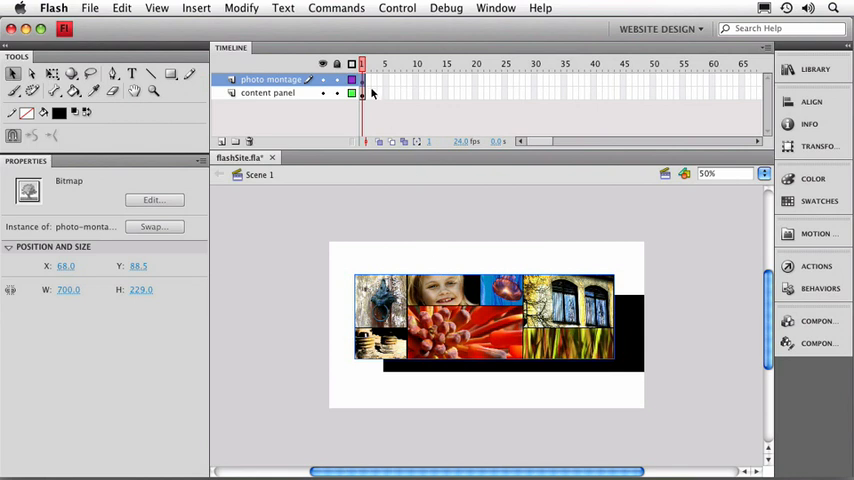
pyautogui.moveTo(388, 204)
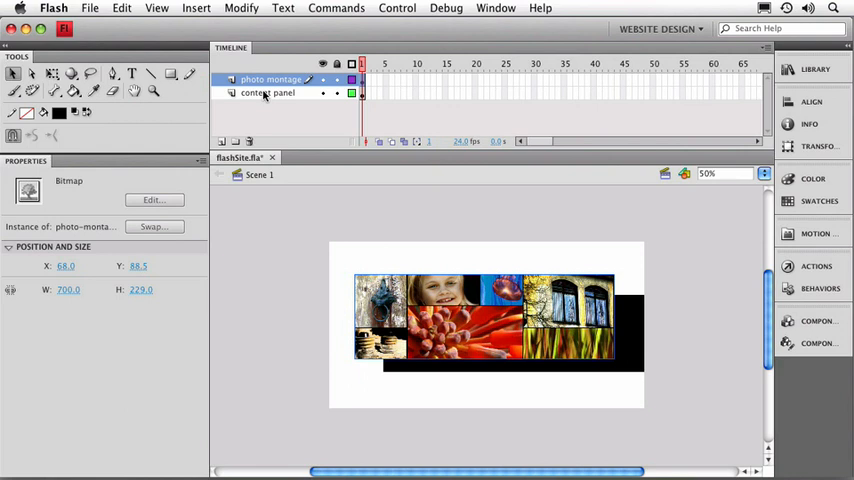
pyautogui.moveTo(472, 292)
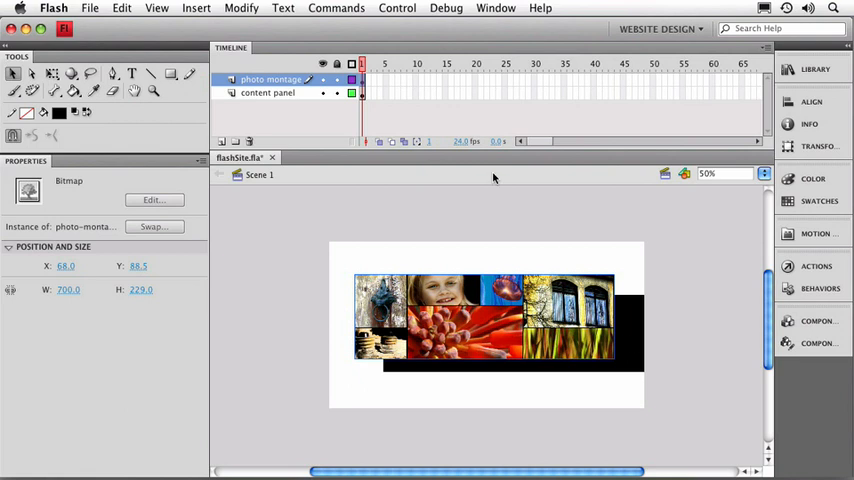
pyautogui.moveTo(256, 88)
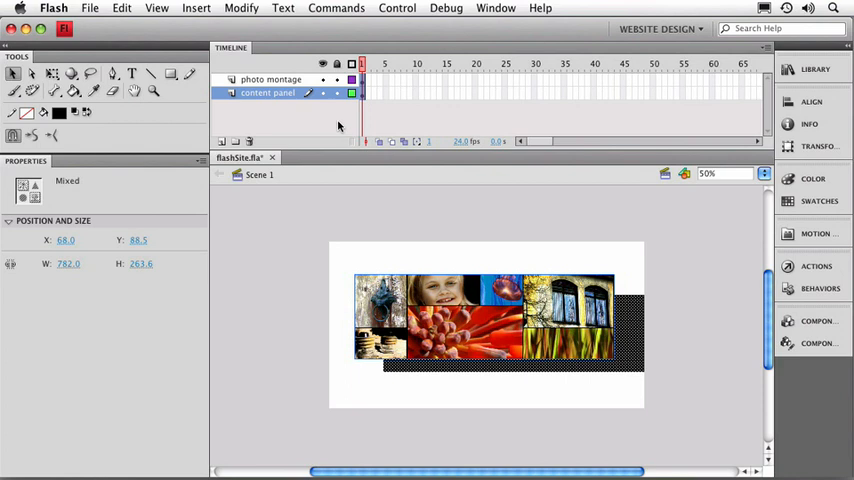
pyautogui.moveTo(336, 128)
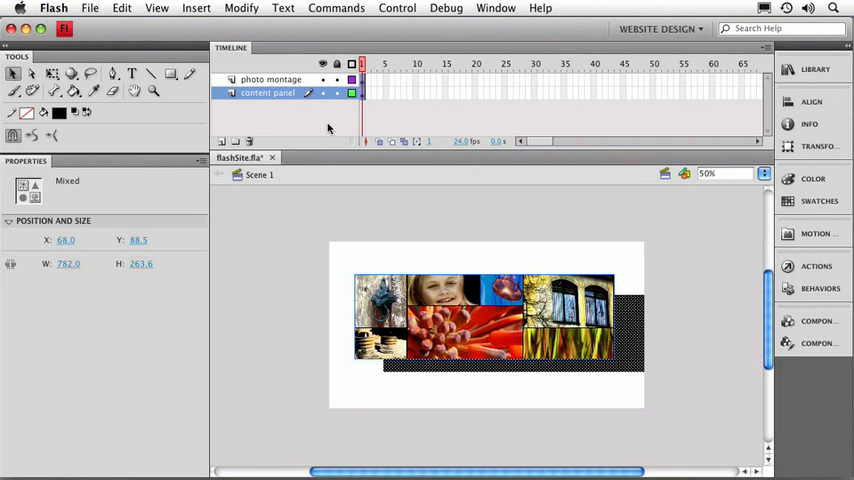
pyautogui.moveTo(342, 208)
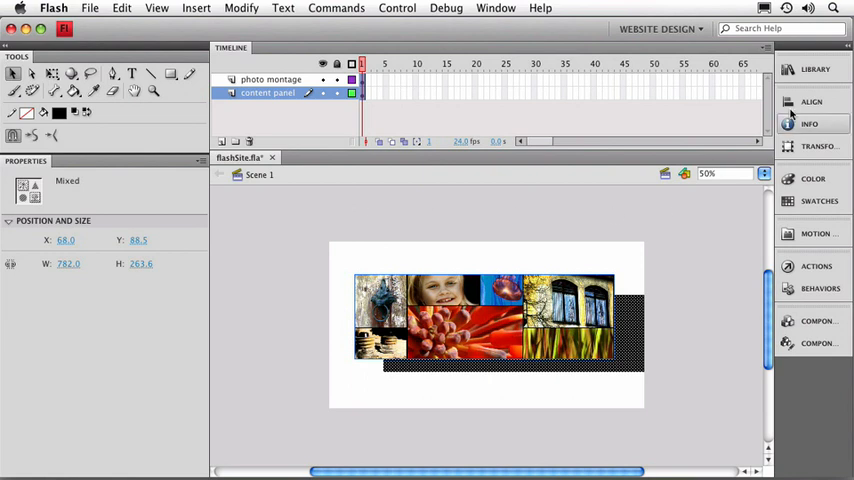
# Step: Match the width and height of the photo montage and the black panel using Align
pyautogui.click(812, 100)
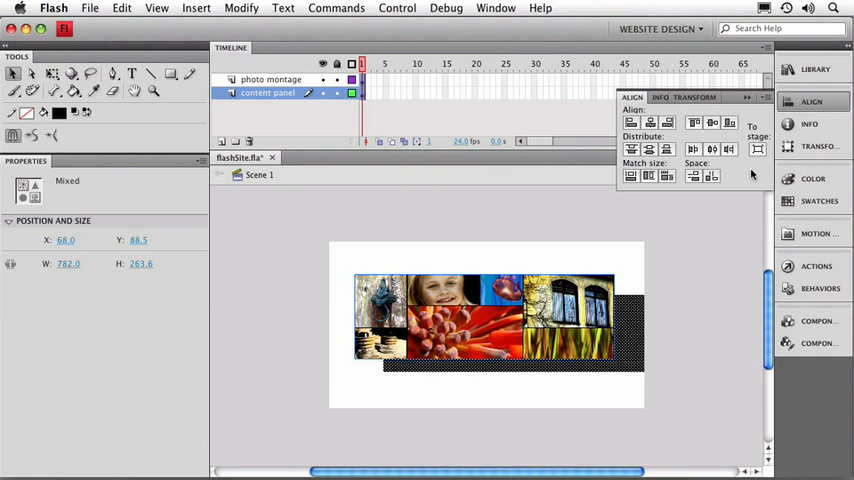
pyautogui.moveTo(640, 192)
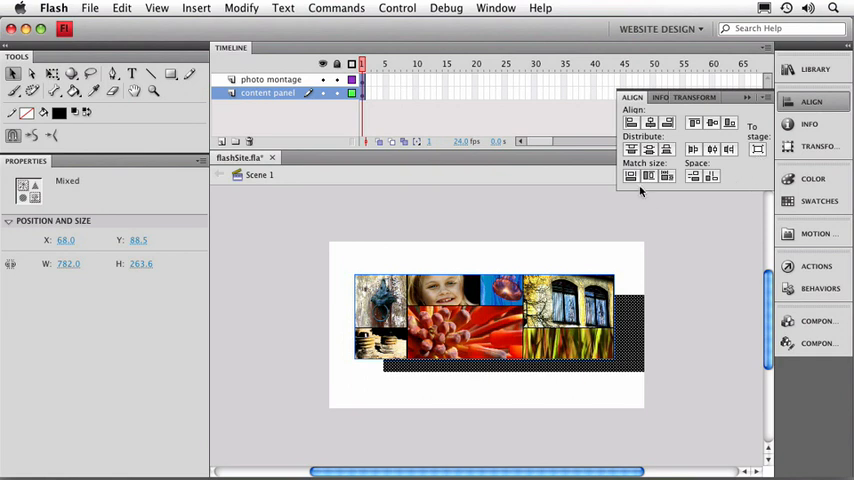
pyautogui.moveTo(630, 176)
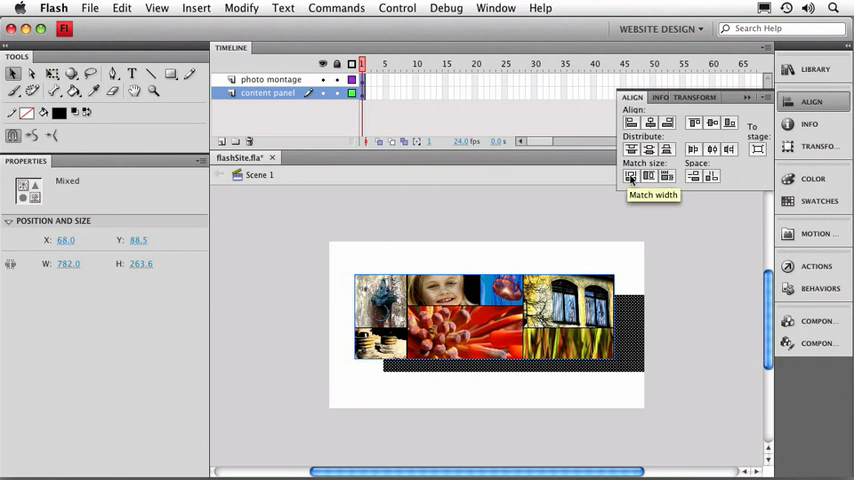
pyautogui.click(630, 176)
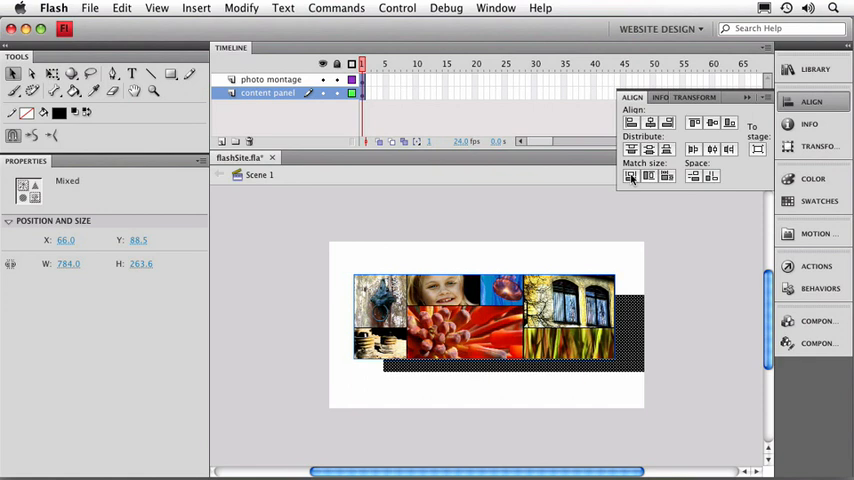
pyautogui.click(648, 176)
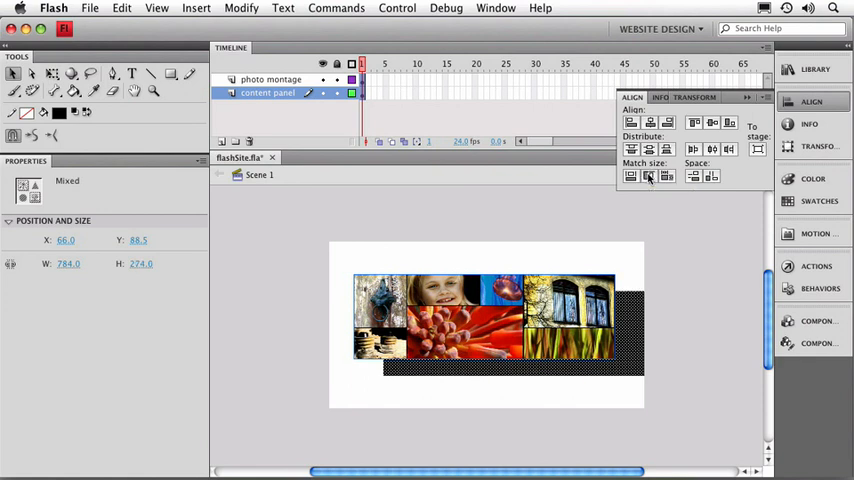
pyautogui.moveTo(616, 332)
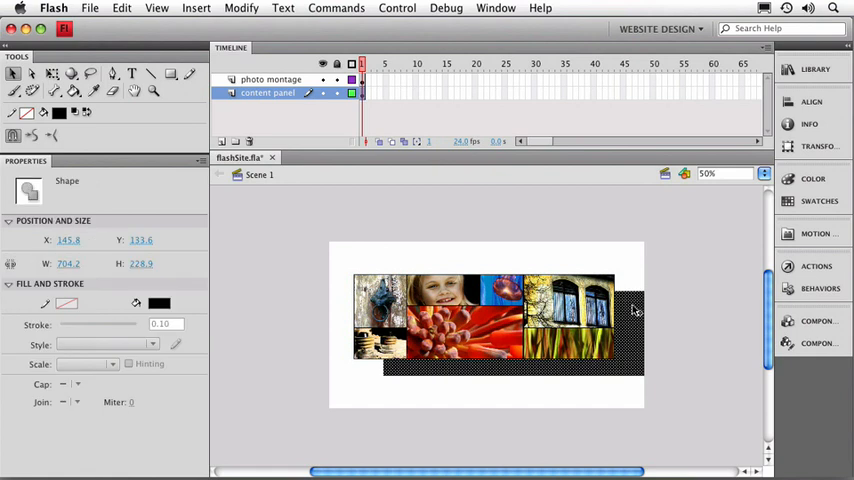
pyautogui.moveTo(220, 200)
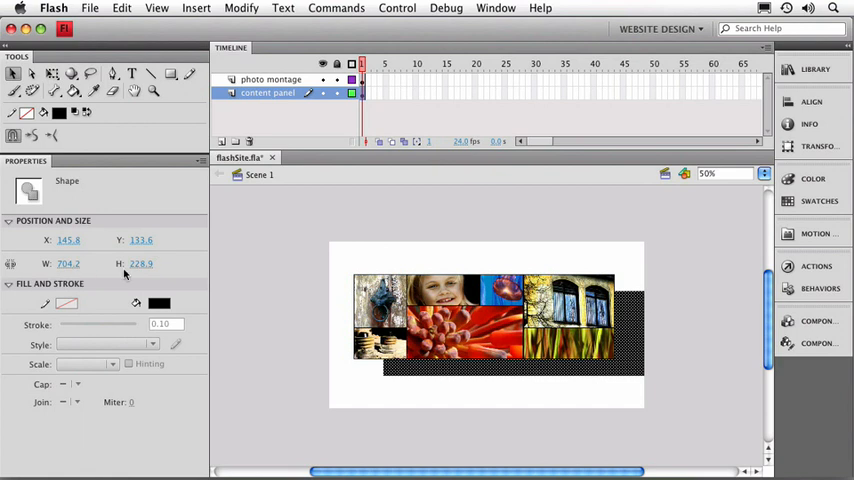
pyautogui.moveTo(144, 276)
pyautogui.write('700')
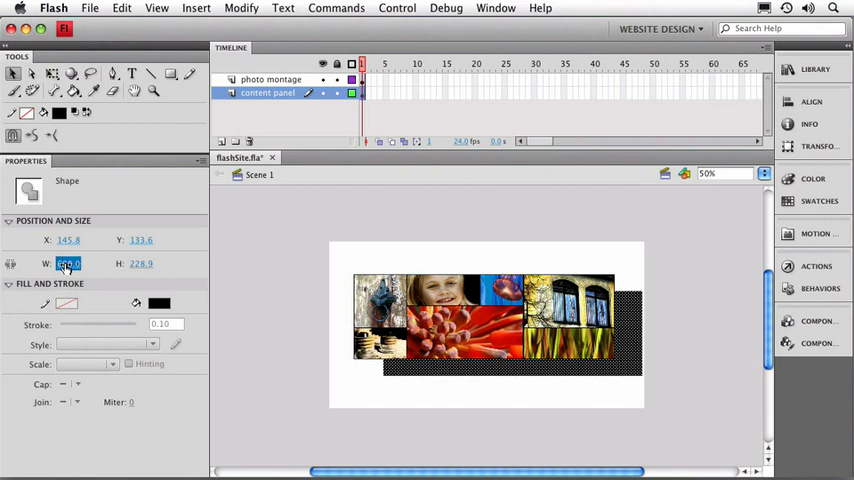
pyautogui.moveTo(68, 264)
pyautogui.write('499')
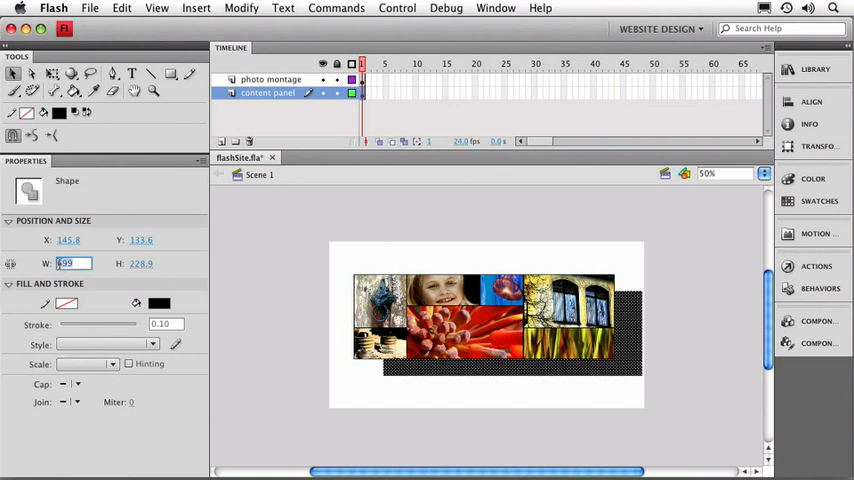
# Step: Set the black panel's width to 709.2 and enlarge its height so it extends past the montage
pyautogui.write('7')
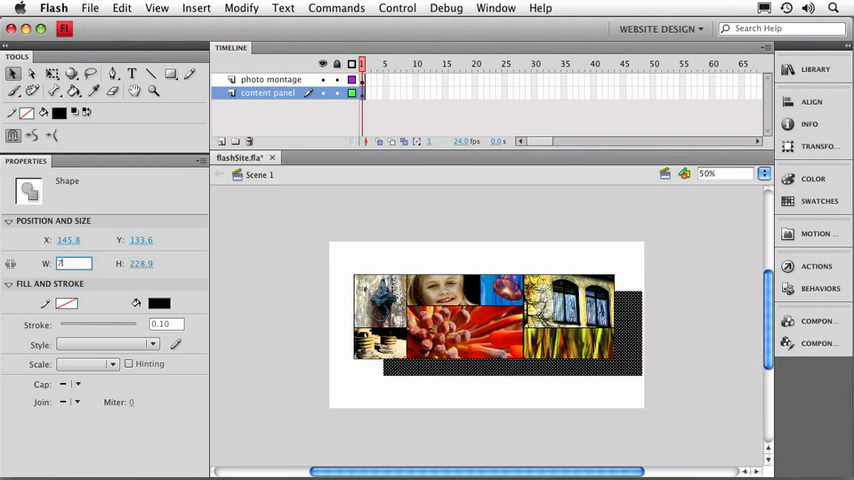
pyautogui.write('709.2')
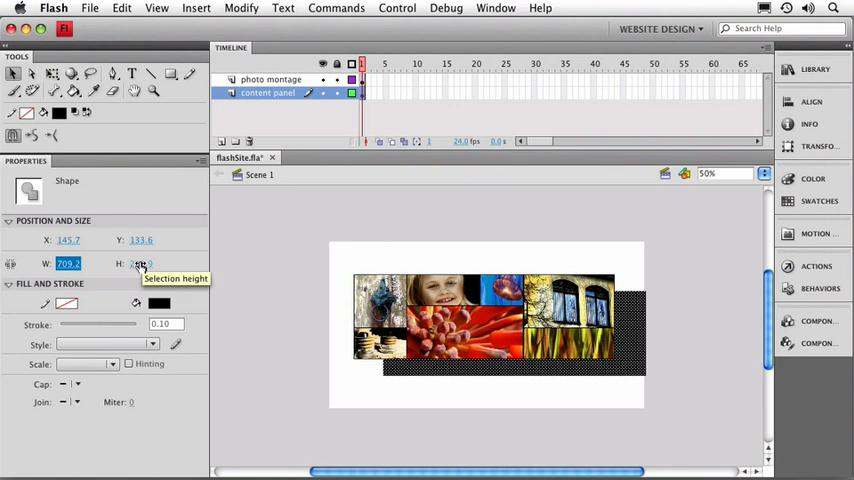
pyautogui.click(144, 264)
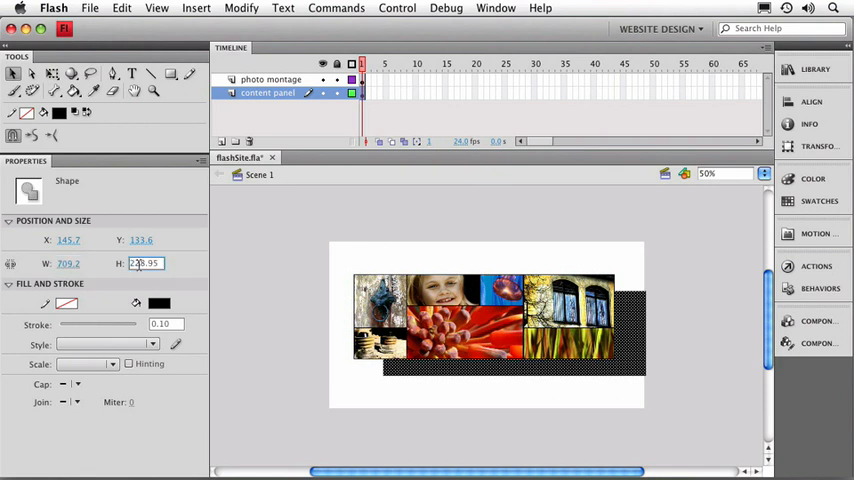
pyautogui.click(144, 262)
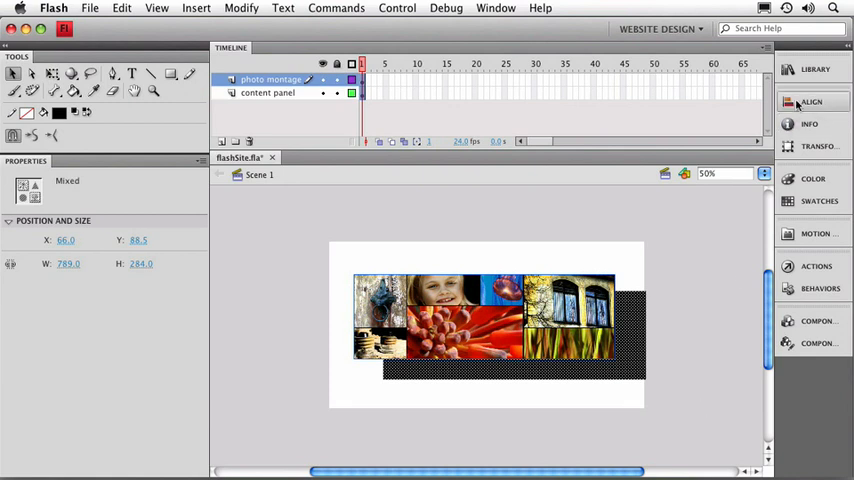
# Step: Reopen the Align panel to centre the montage over the larger black panel
pyautogui.click(810, 102)
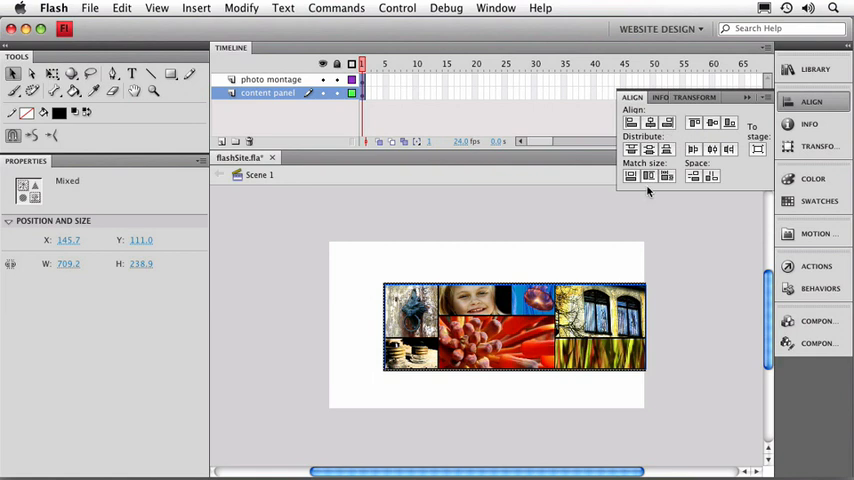
pyautogui.moveTo(374, 360)
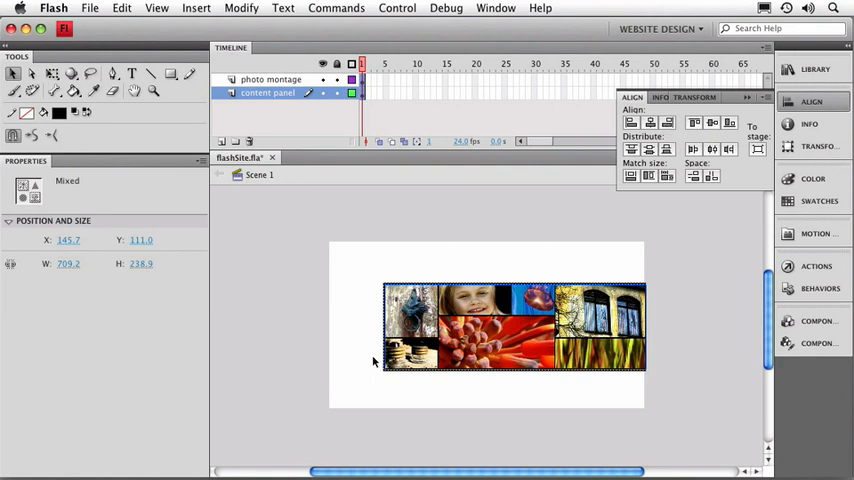
pyautogui.moveTo(610, 234)
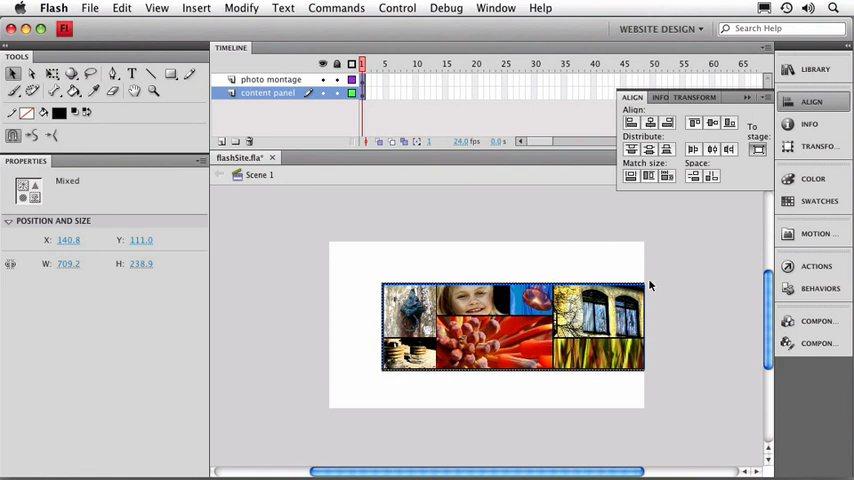
pyautogui.moveTo(664, 268)
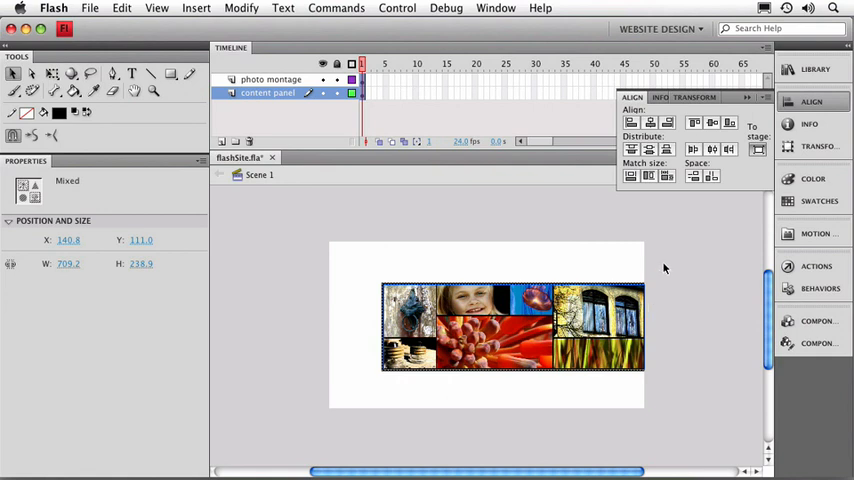